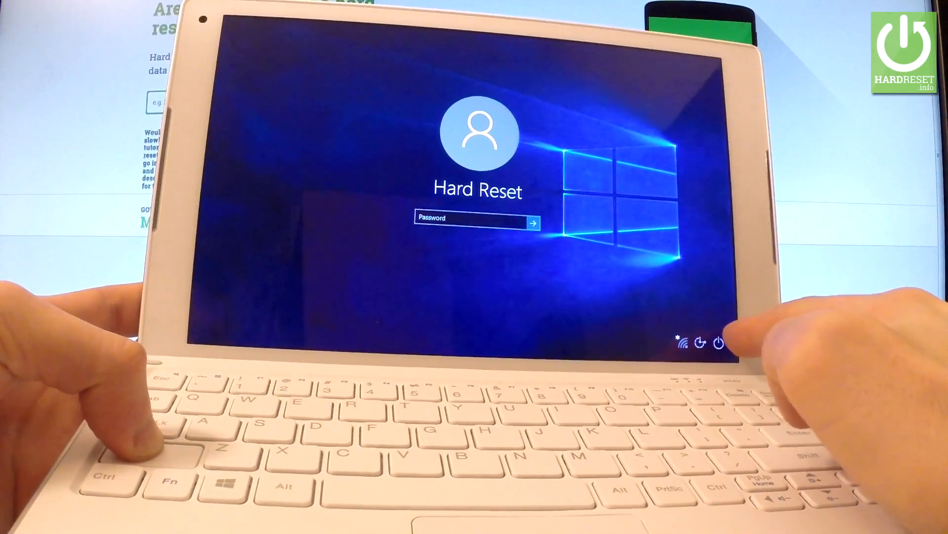
Restart the tablet from the lock screen power menu into the advanced startup options.
{"action": "left_click", "coordinate": [720, 344]}
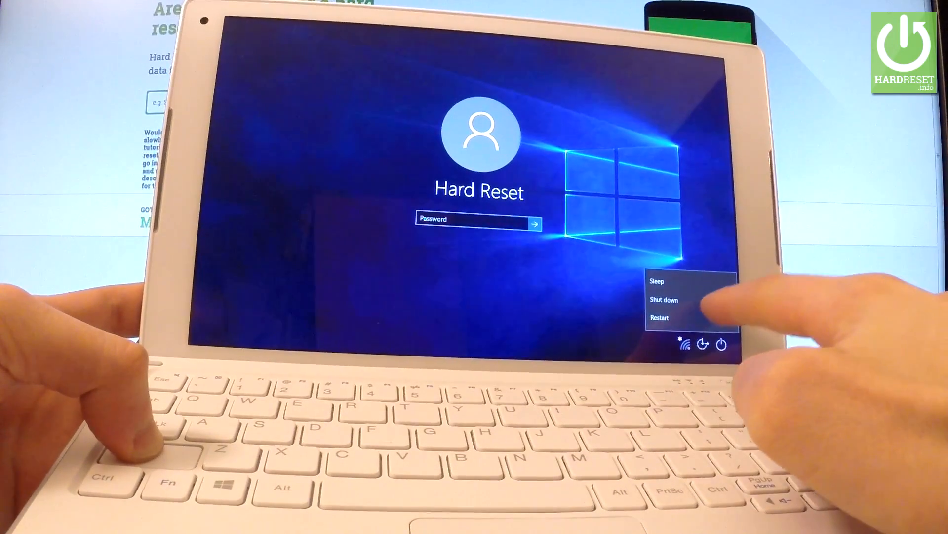
{"action": "left_click", "coordinate": [659, 317]}
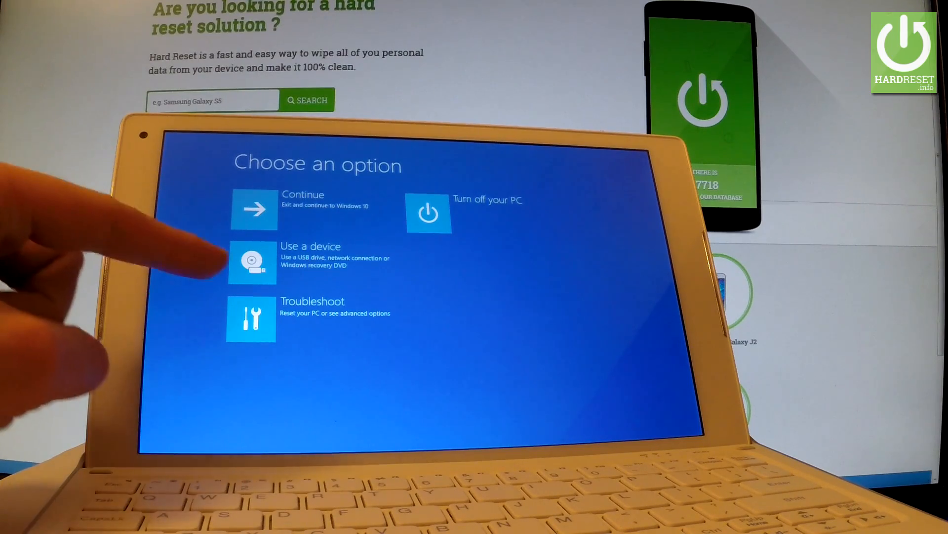
Choose Troubleshoot from the Choose an option menu.
{"action": "left_click", "coordinate": [250, 319]}
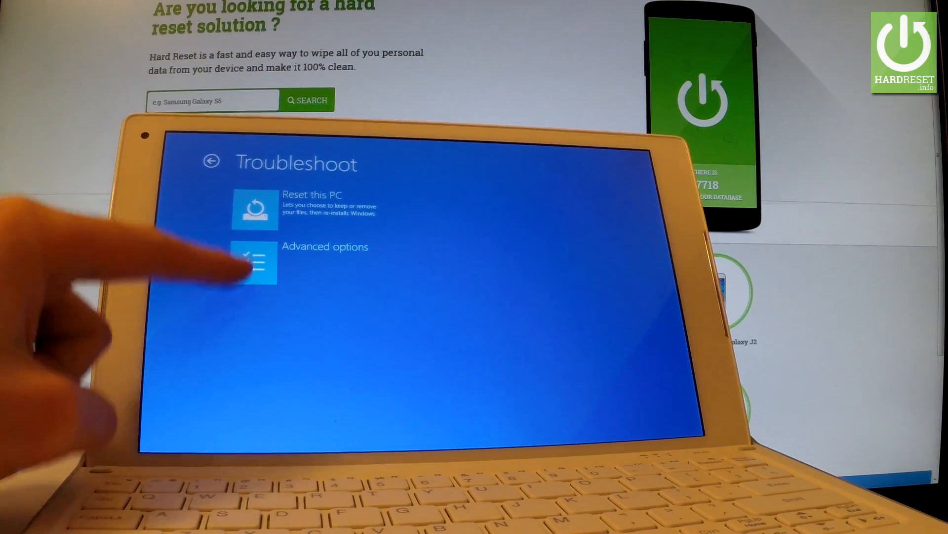
View the Advanced options recovery tools, then go back to the Troubleshoot page.
{"action": "left_click", "coordinate": [253, 262]}
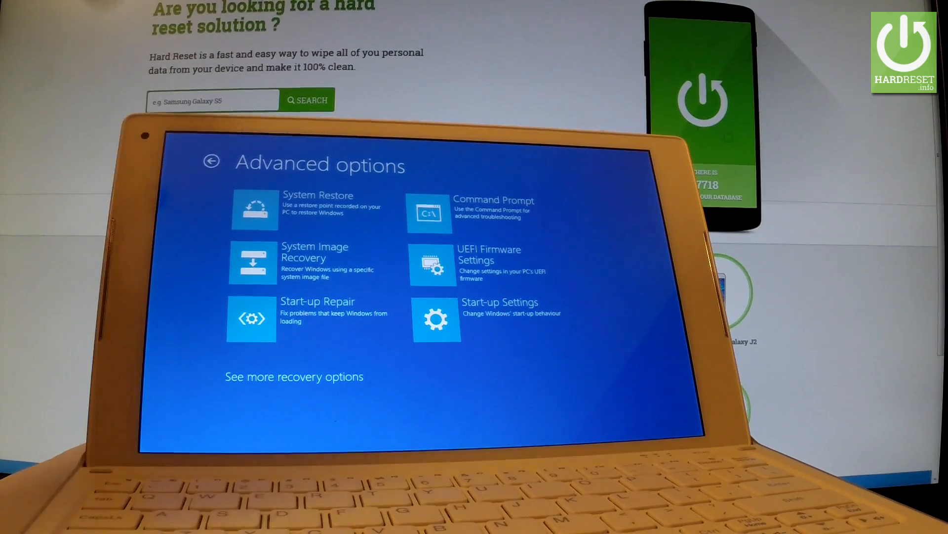
{"action": "left_click", "coordinate": [212, 161]}
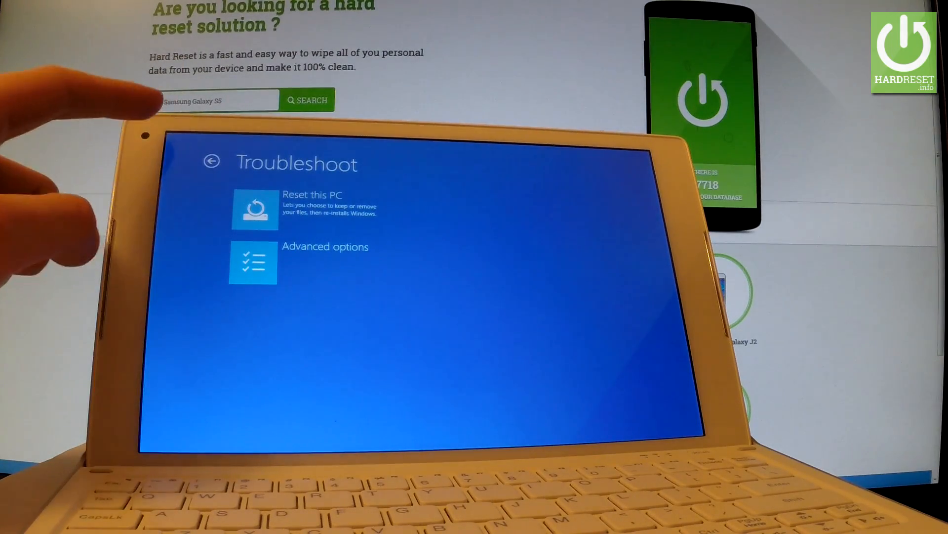
{"action": "left_click", "coordinate": [211, 161]}
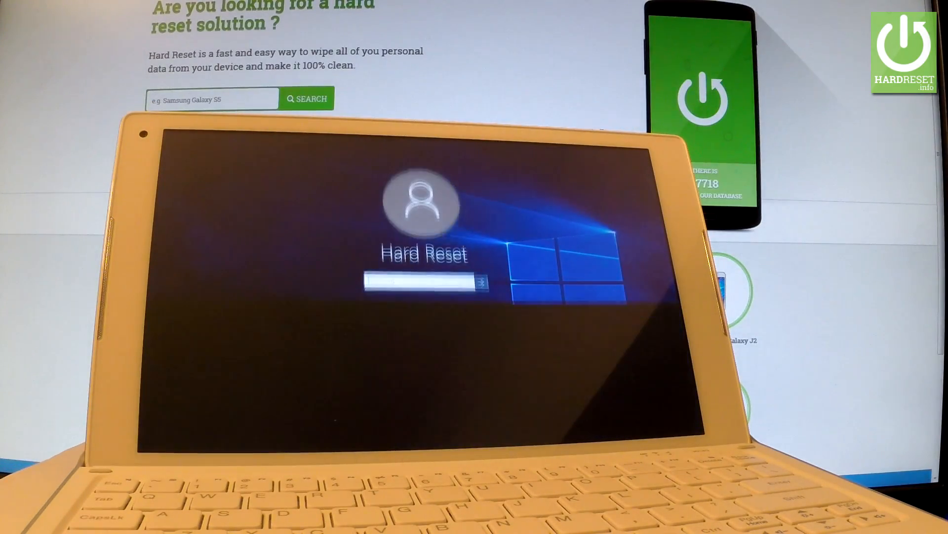
Bring up the on-screen touch keyboard in the lock screen password box.
{"action": "left_click", "coordinate": [423, 265]}
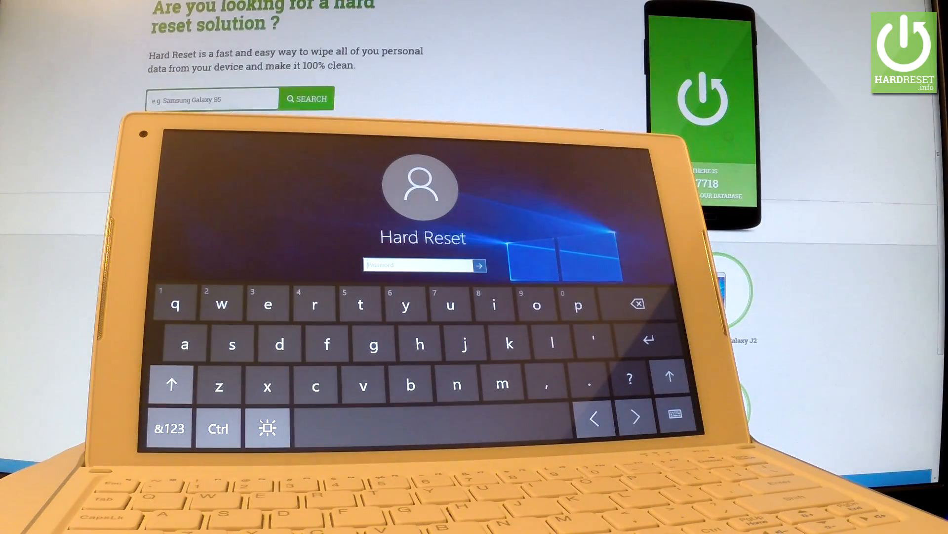